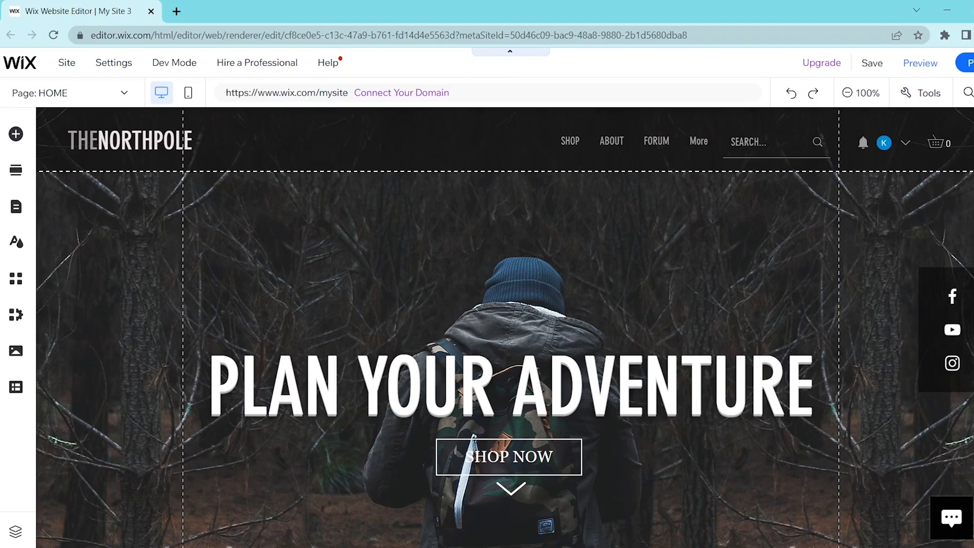
mouse_move(501, 544)
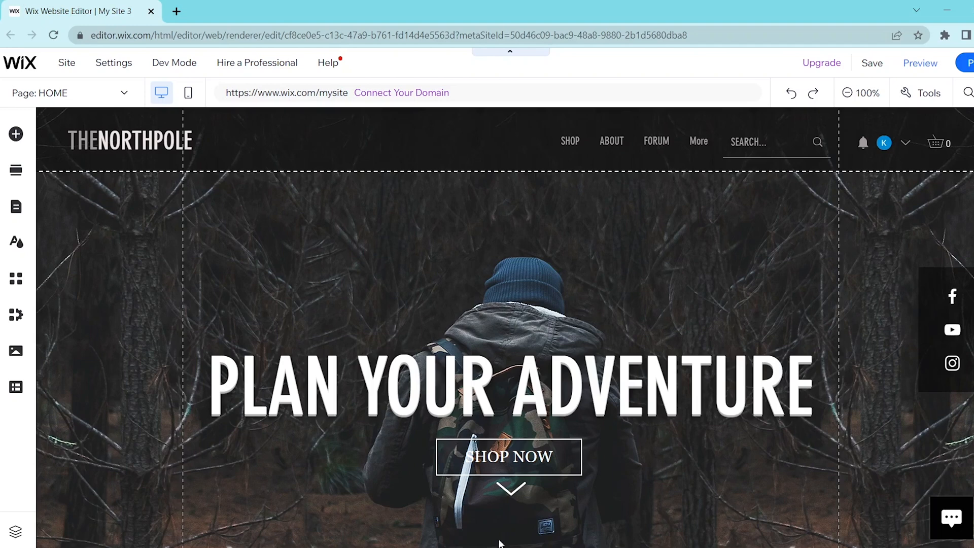
mouse_move(15, 134)
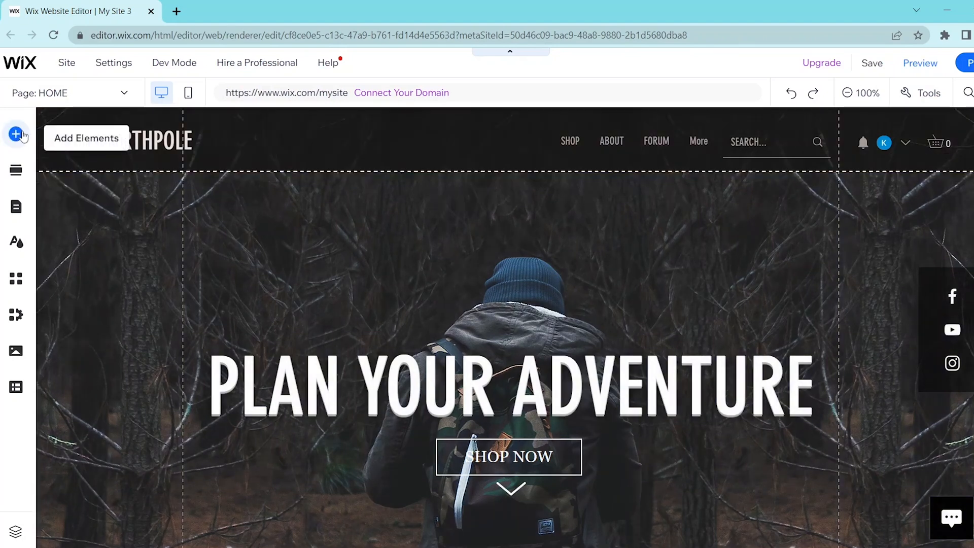
- Browse the Add Elements panel to the Interactive category with lightboxes
click(16, 134)
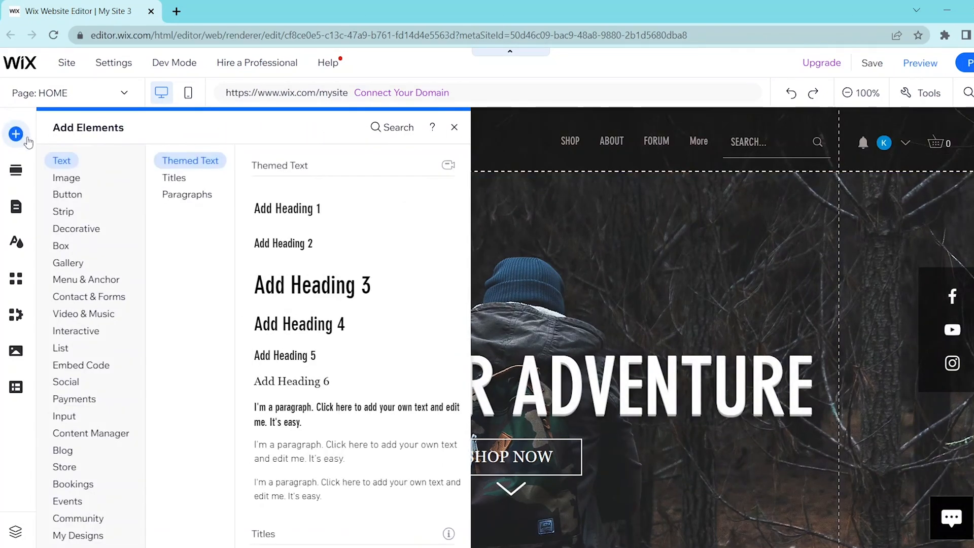
click(80, 365)
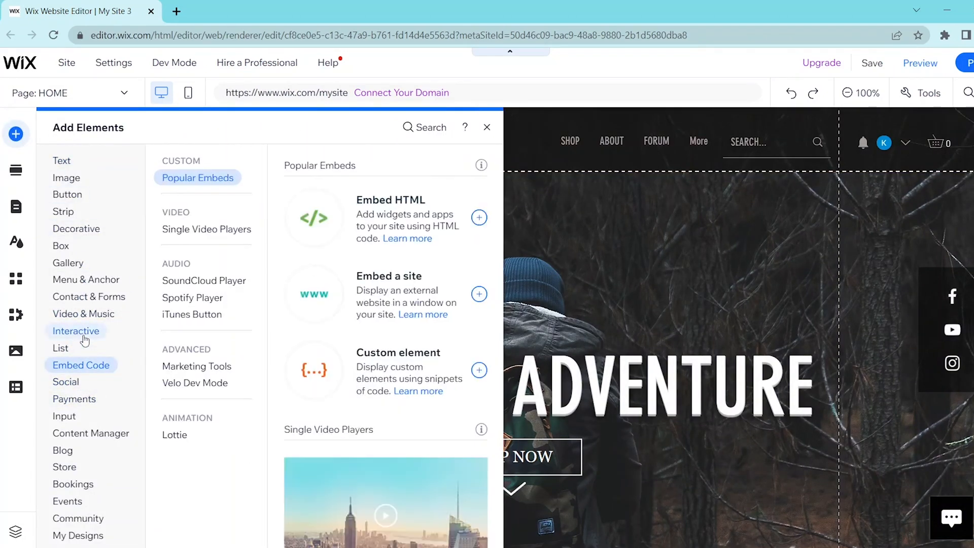
click(76, 331)
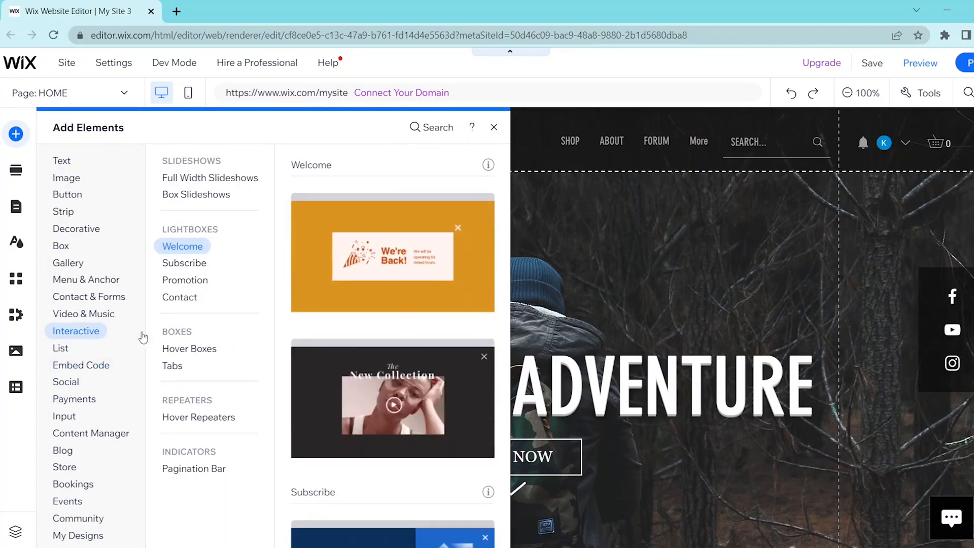
mouse_move(403, 309)
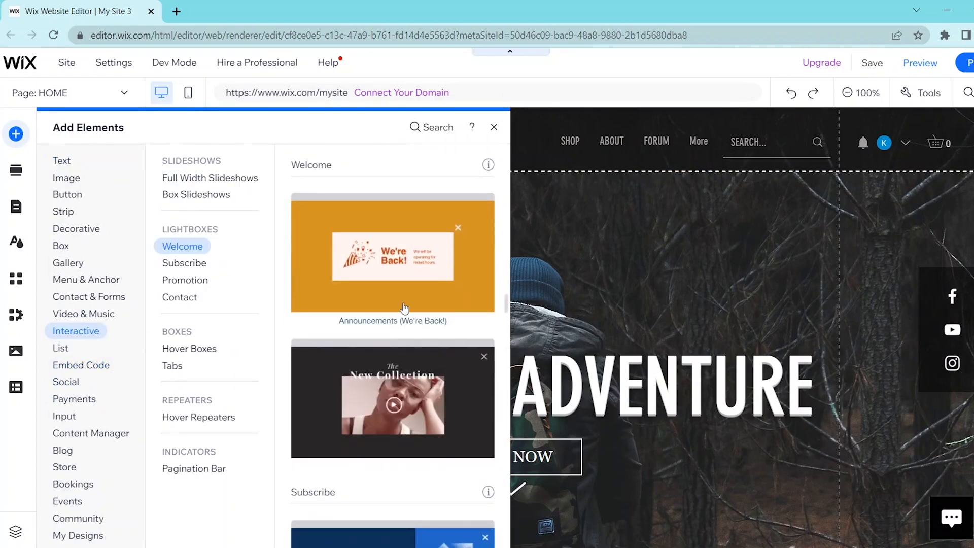
mouse_move(404, 302)
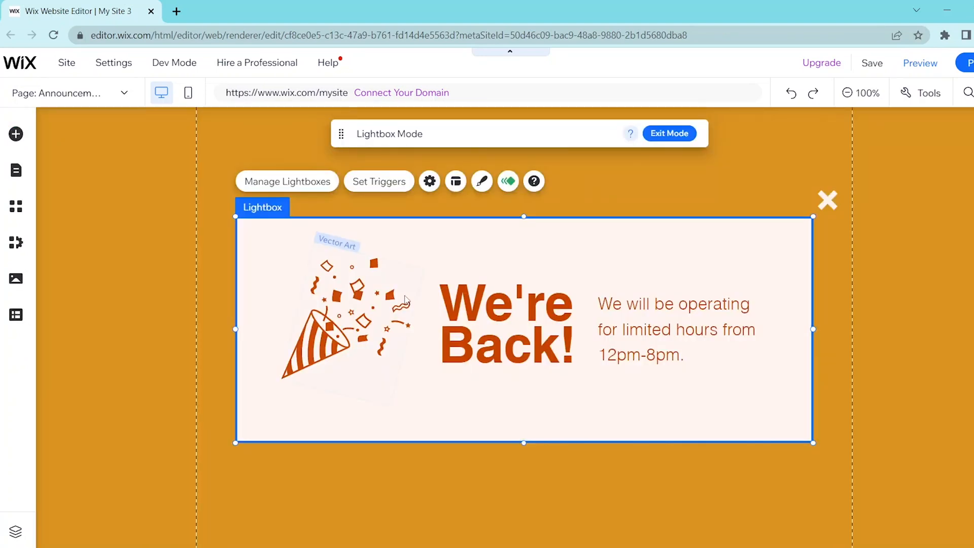
- Retype the paragraph as 'This website requires you to be over 18.' and the heading 'Are you over 18?'
click(348, 310)
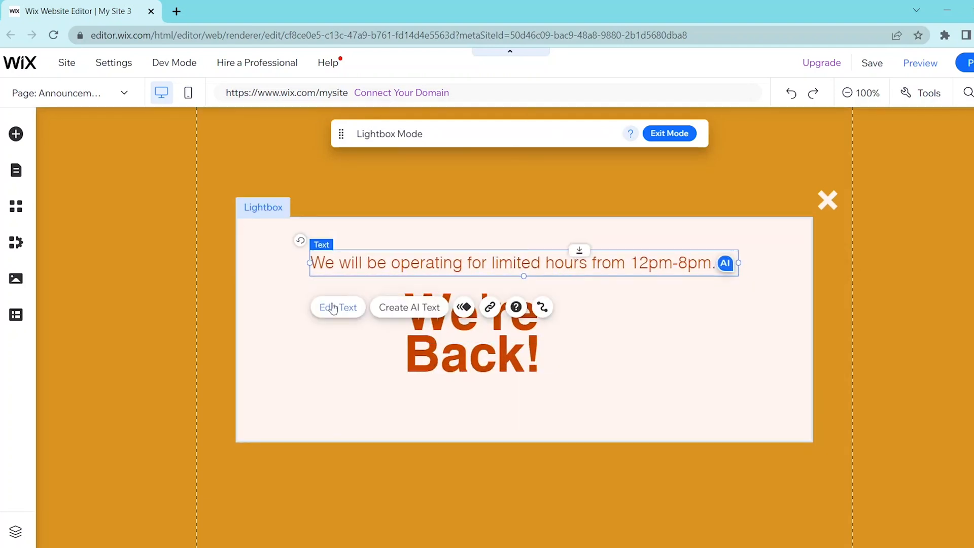
click(338, 307)
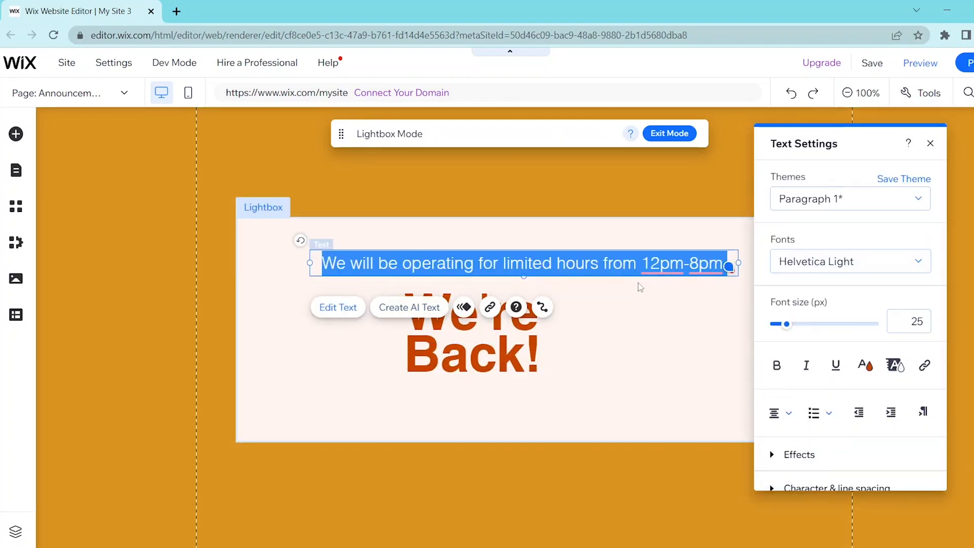
text(This website requires yo)
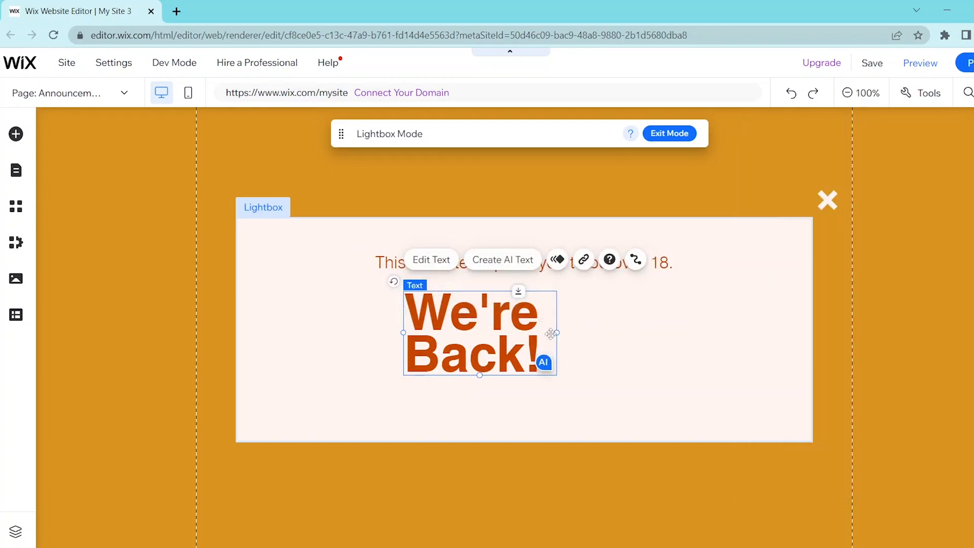
click(431, 260)
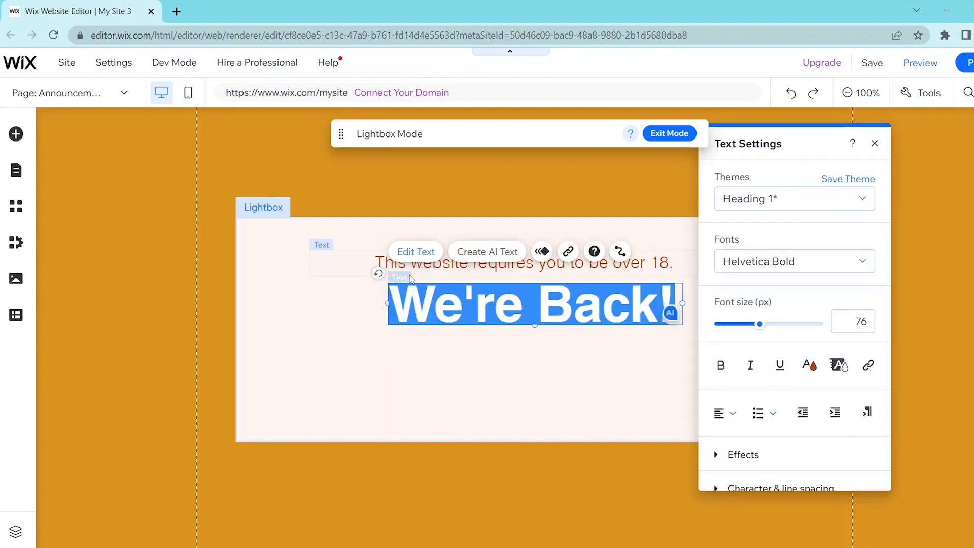
text(Are you over 18?)
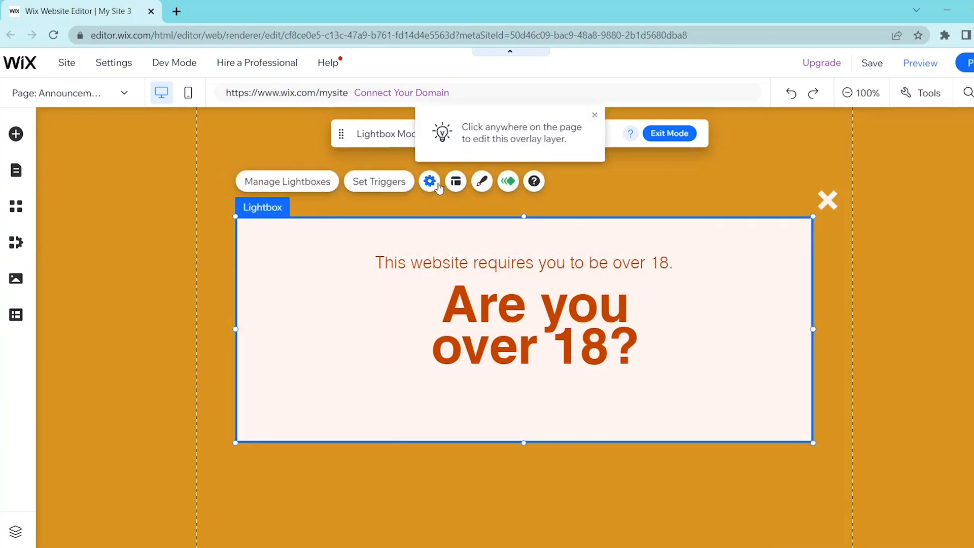
- Toggle on the lightbox's 'Close' button in Lightbox Settings and select it for relabelling
click(430, 181)
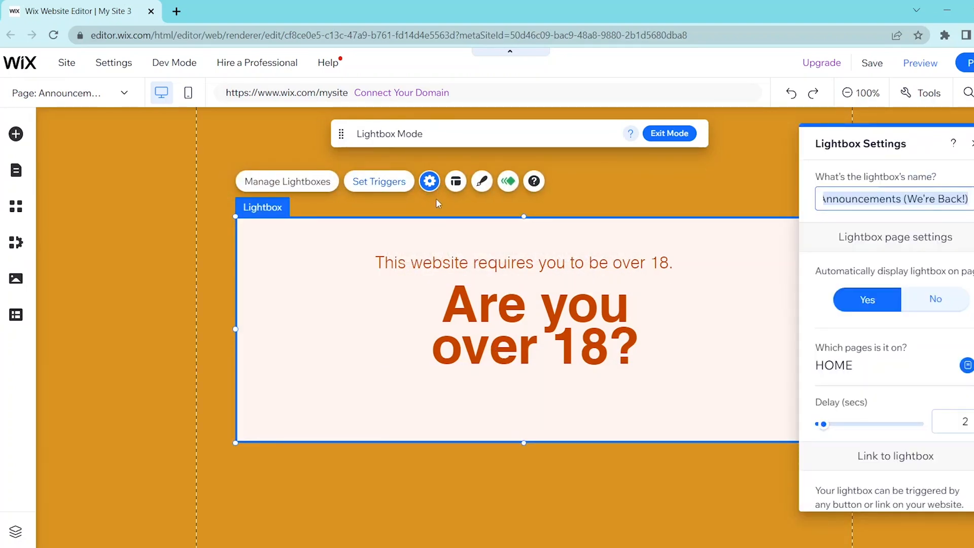
scroll(down, 3)
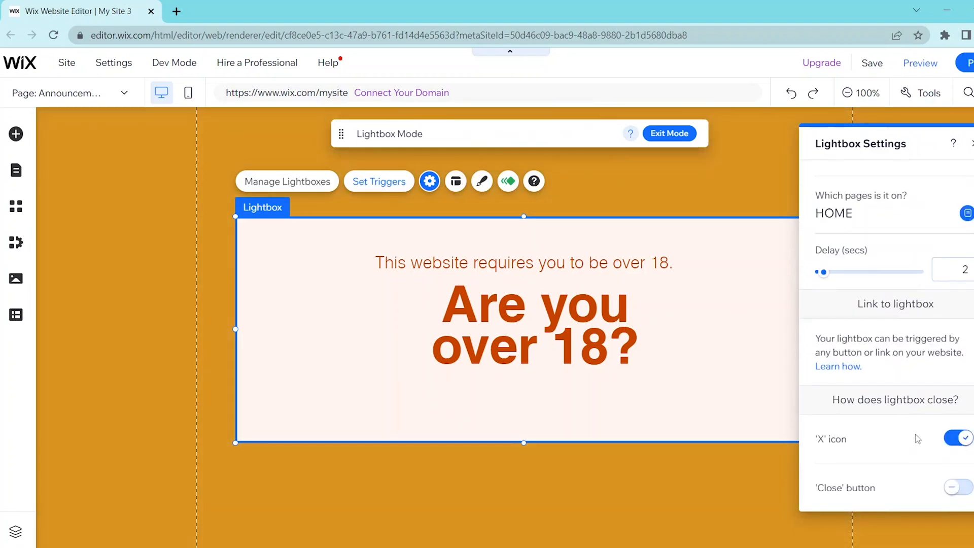
click(957, 488)
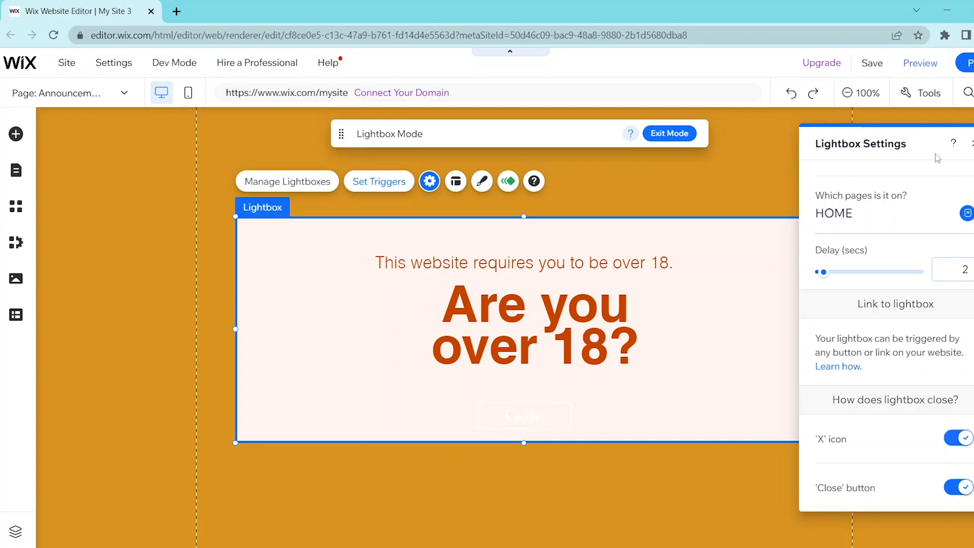
click(524, 415)
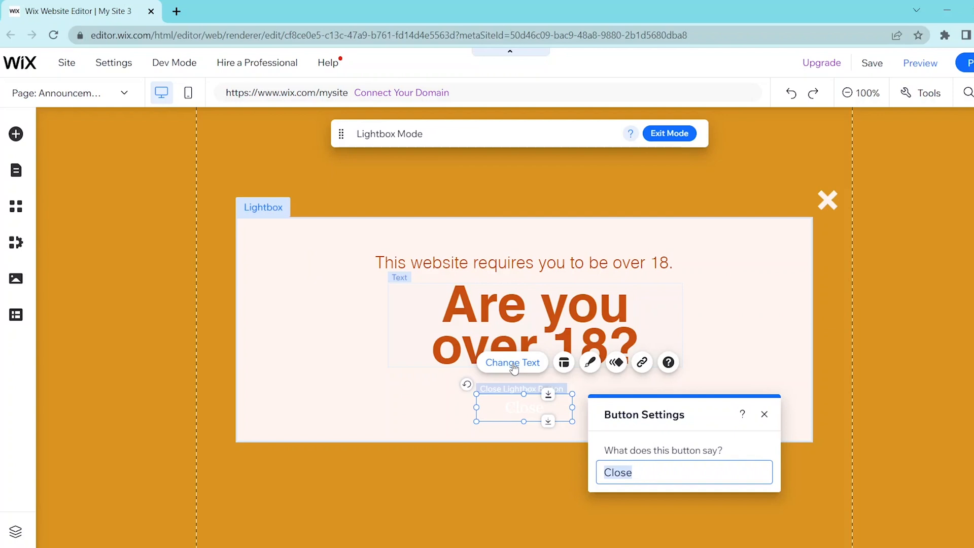
- Set the close button label to 'Yes, I'm over 18.' and bring up its design presets
text(Yes, I'm over)
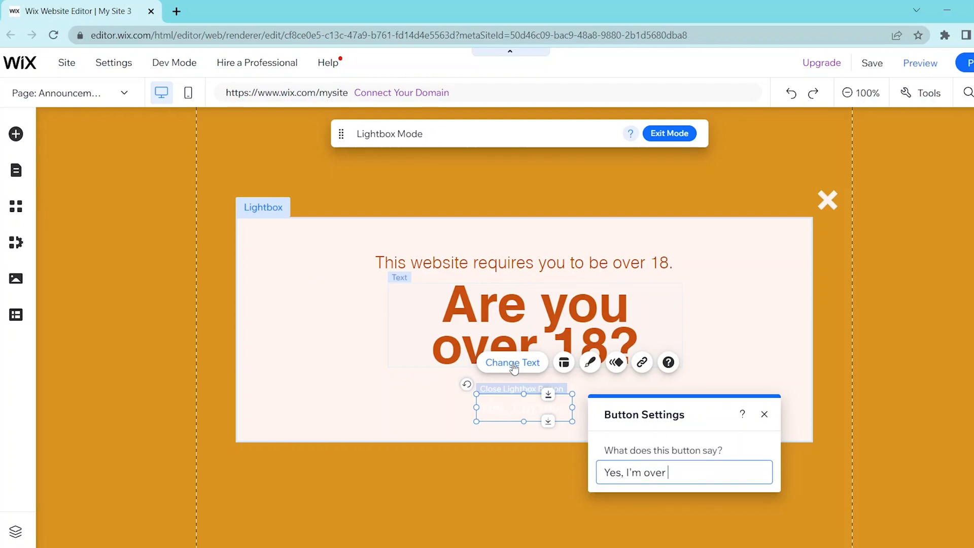
text(18.)
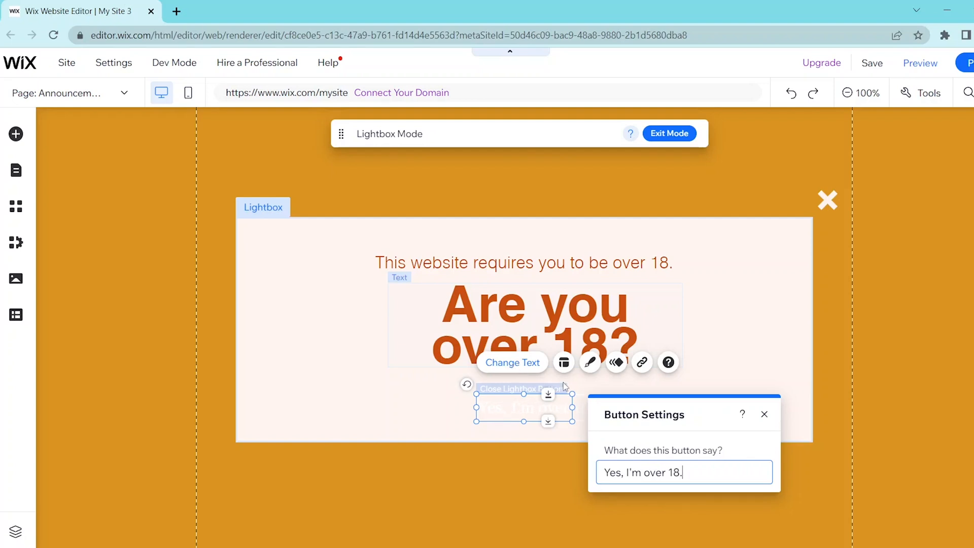
click(590, 363)
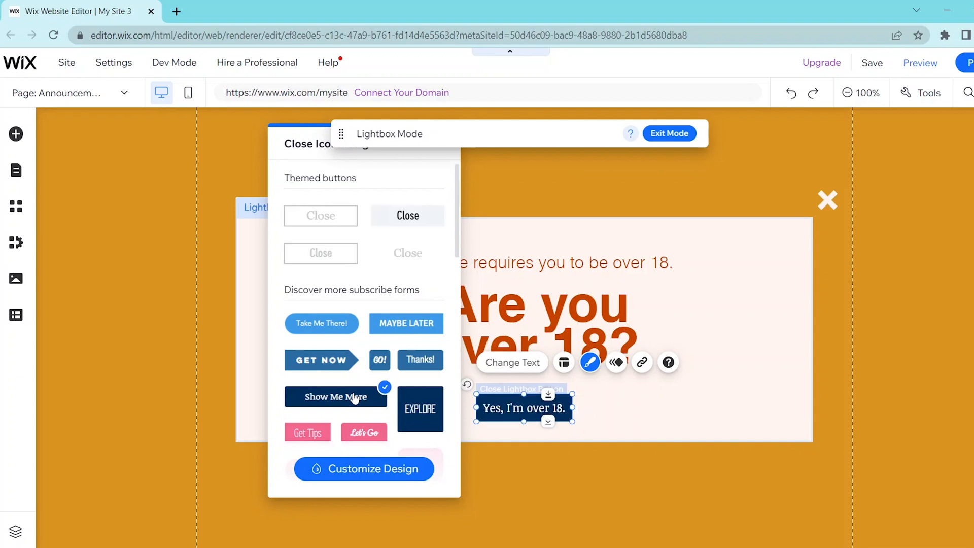
- Scroll the Close Icon Design presets to the red arrow-shaped button style
scroll(down, 3)
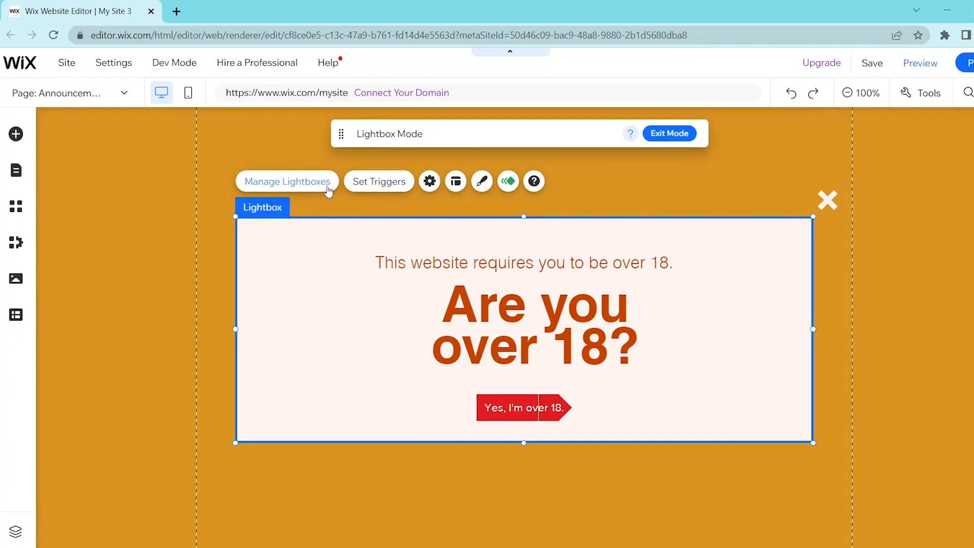
- In Lightbox Settings set Delay to 0 seconds and turn off the 'X' icon
click(429, 182)
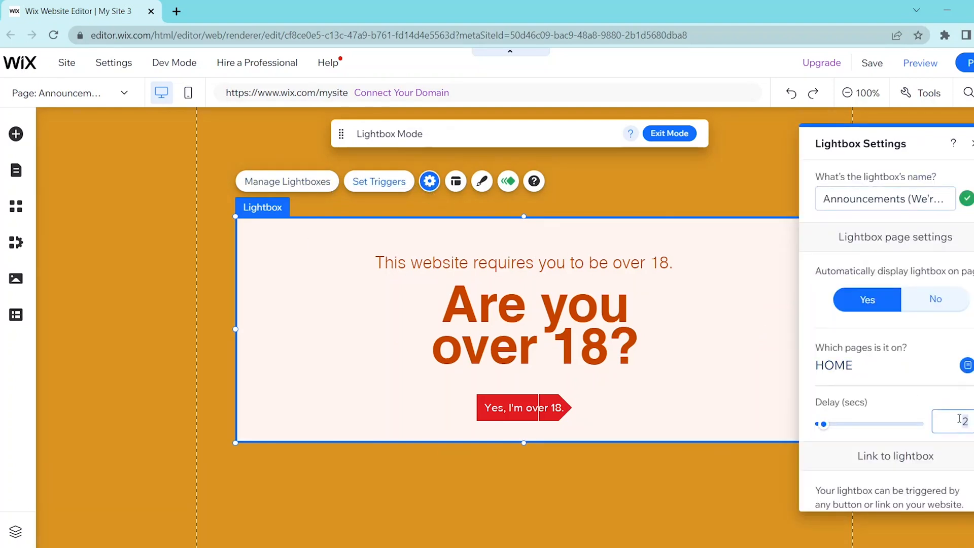
click(867, 299)
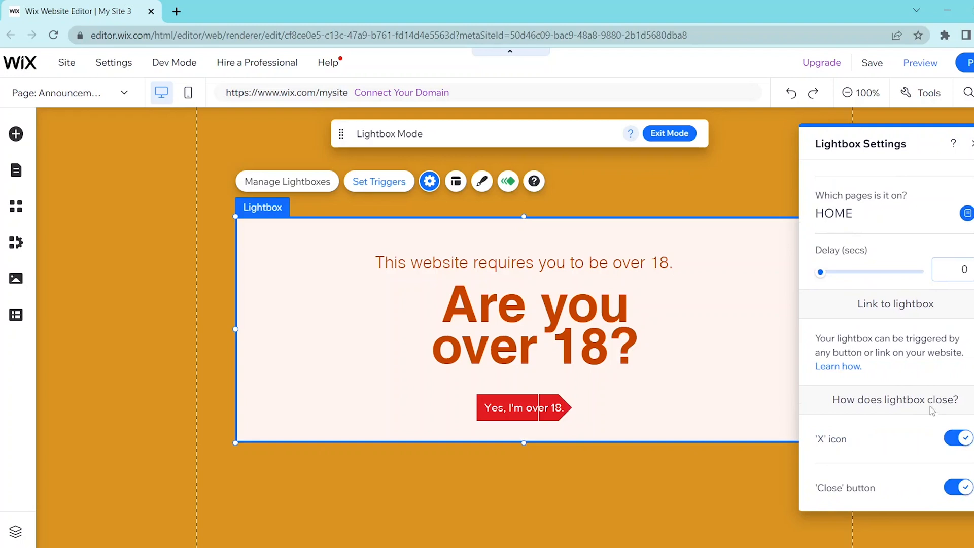
click(959, 438)
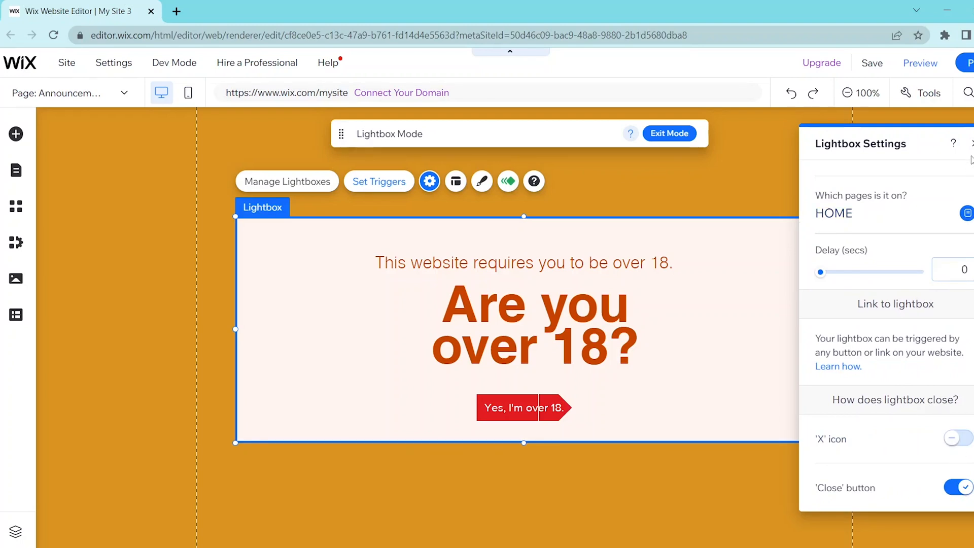
click(430, 181)
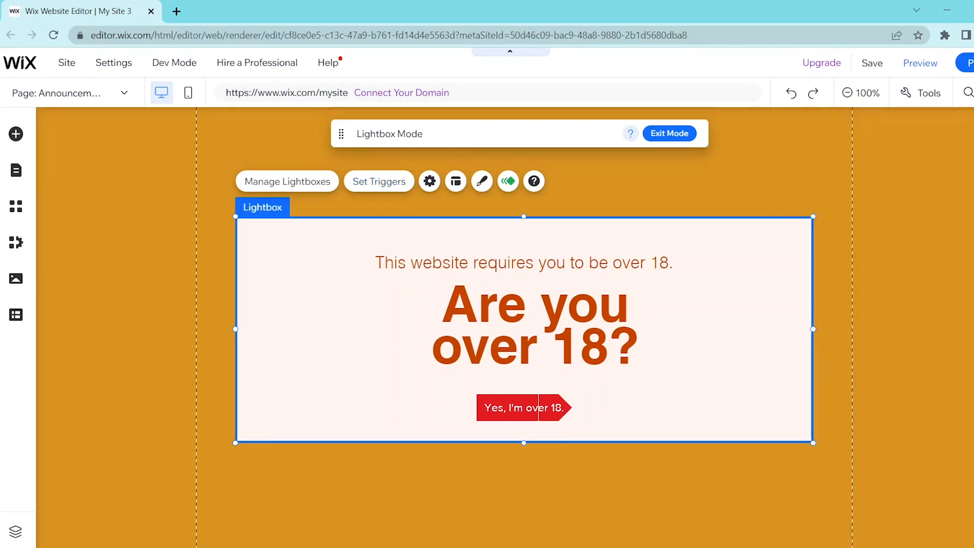